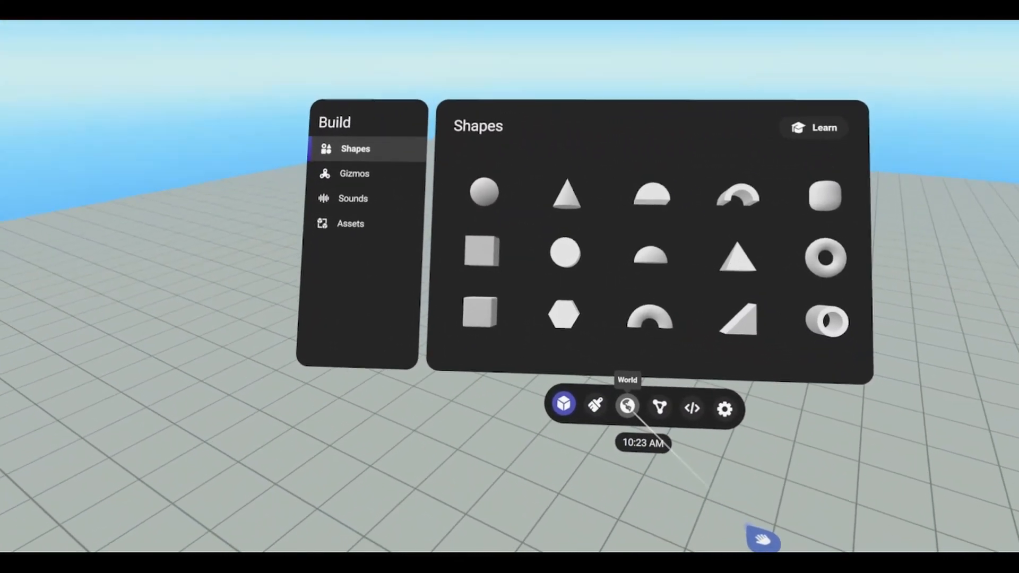
- Show the world's Capacity page: objects 1%, simulation/animation 22%, geometry 20%, sounds 0%
left_click(626, 405)
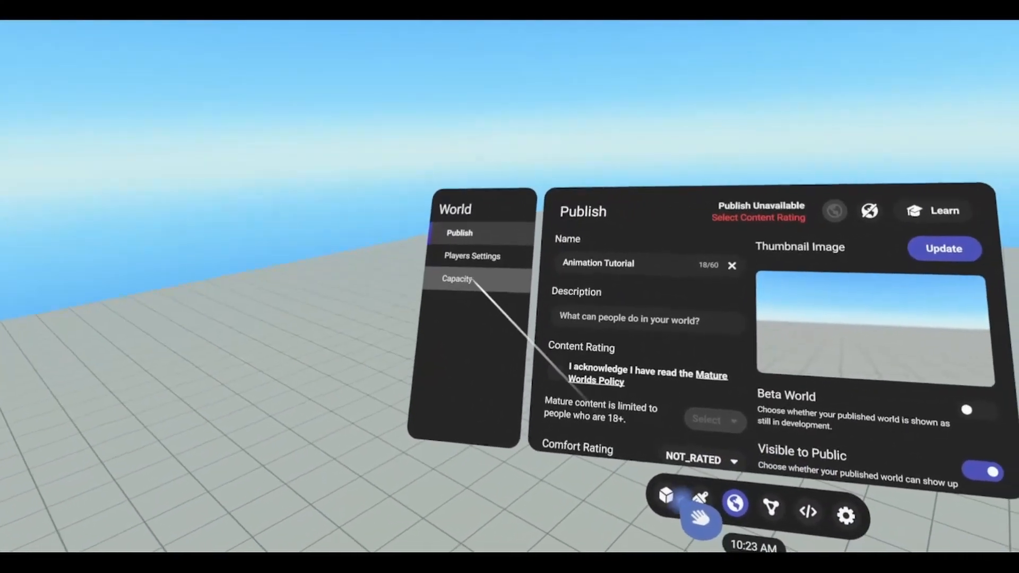
left_click(456, 279)
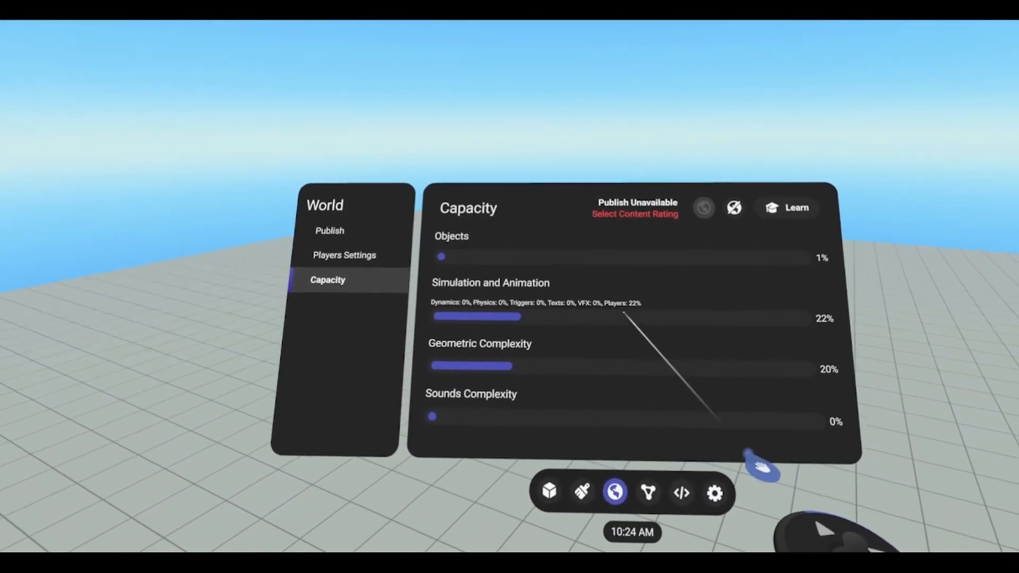
- In Players Settings, drag Maximum Player Count from 32 down to 4
left_click(343, 255)
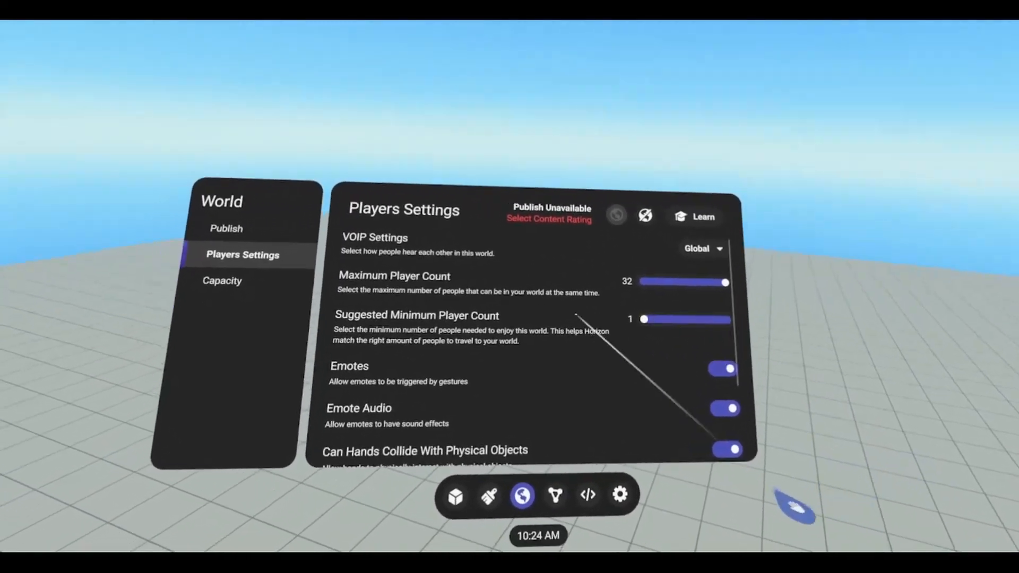
left_click(222, 280)
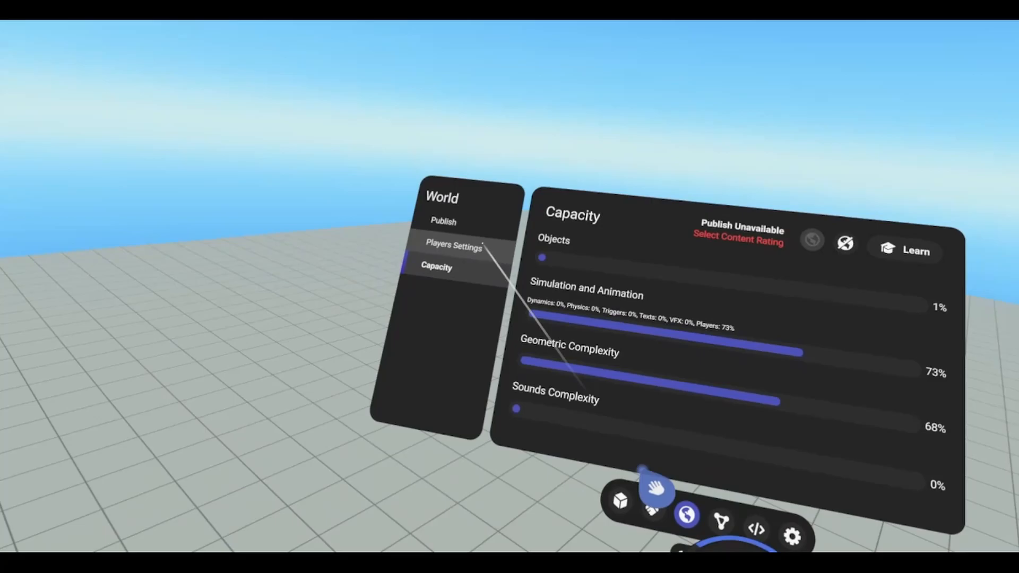
left_click(453, 248)
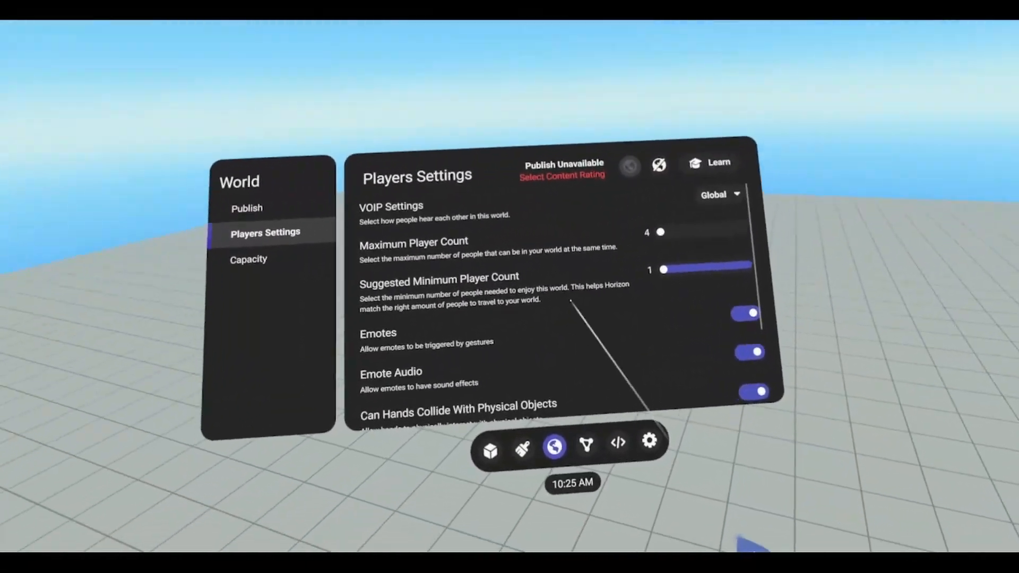
- In the cube's Behavior properties, set Motion to Animated (loop Never, play on start off)
left_click(489, 450)
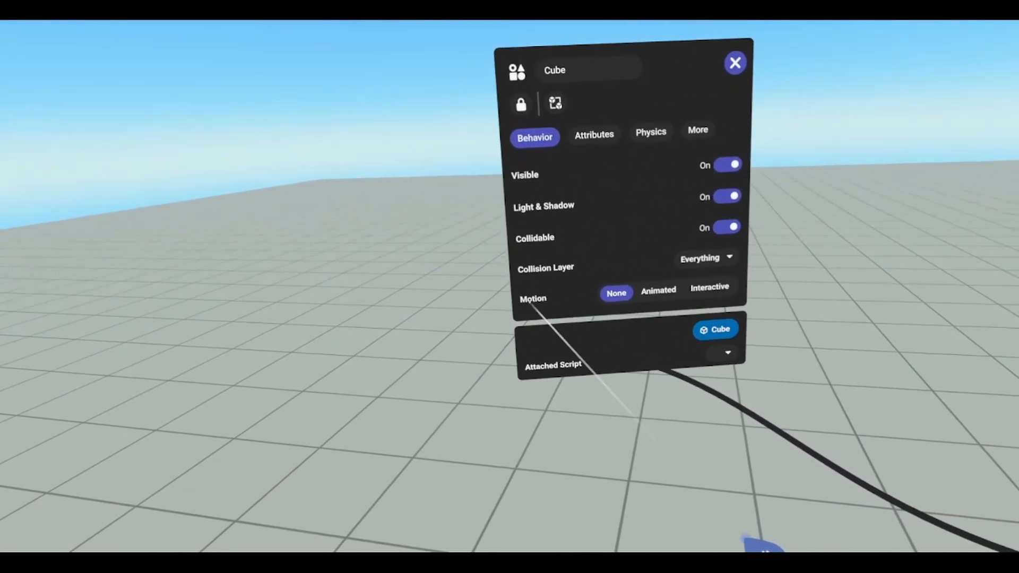
left_click(658, 289)
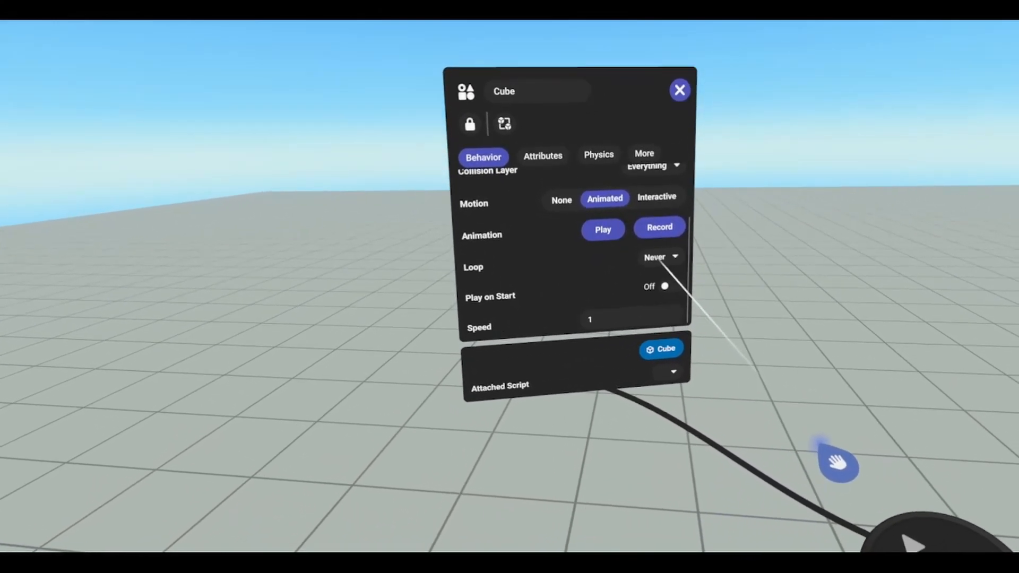
- Record the cube being moved as its animation, then stop recording
left_click(660, 257)
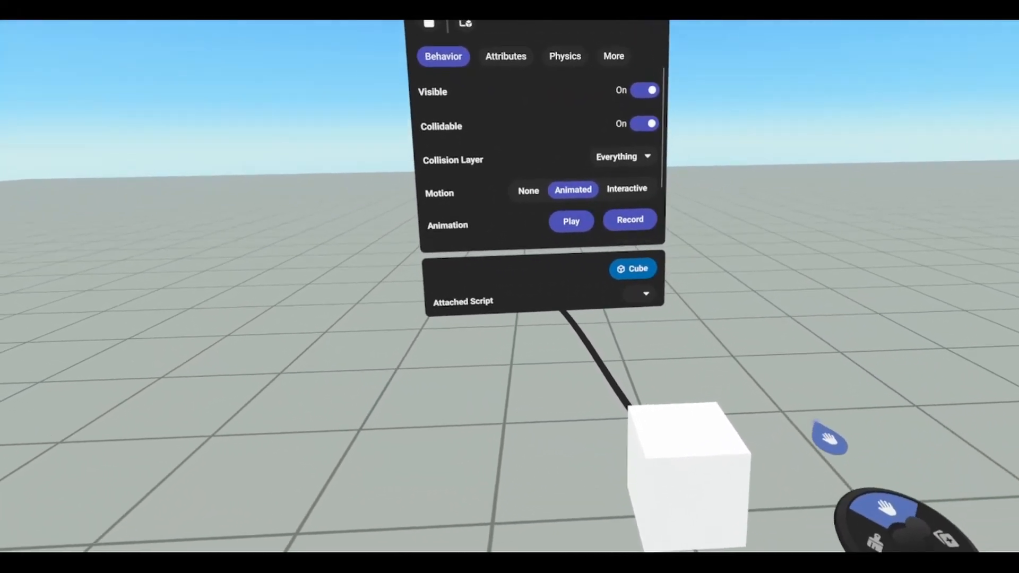
left_click(570, 221)
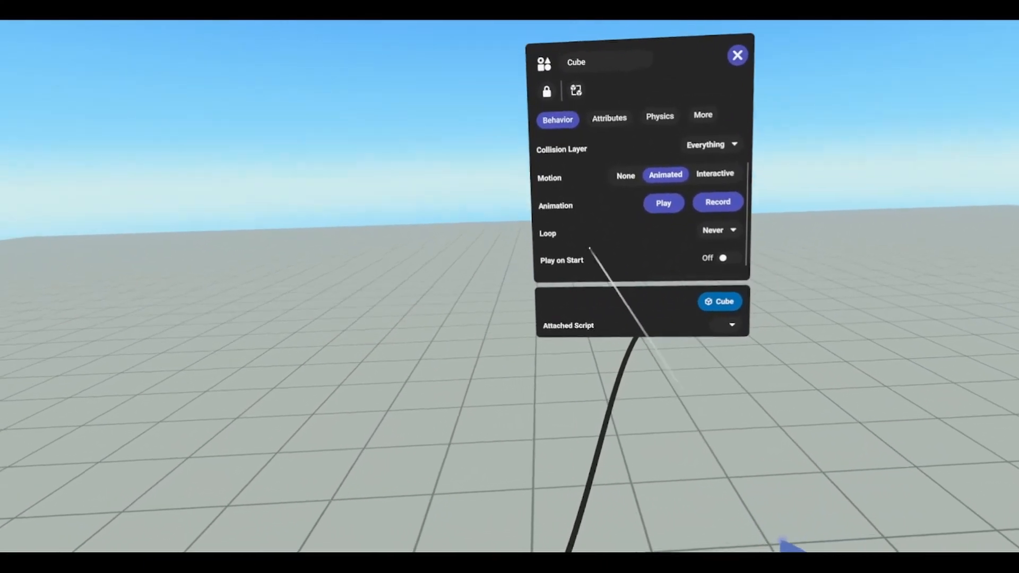
- Set Loop to Back and Forth, Play on Start On, Speed 5, and preview it
left_click(722, 257)
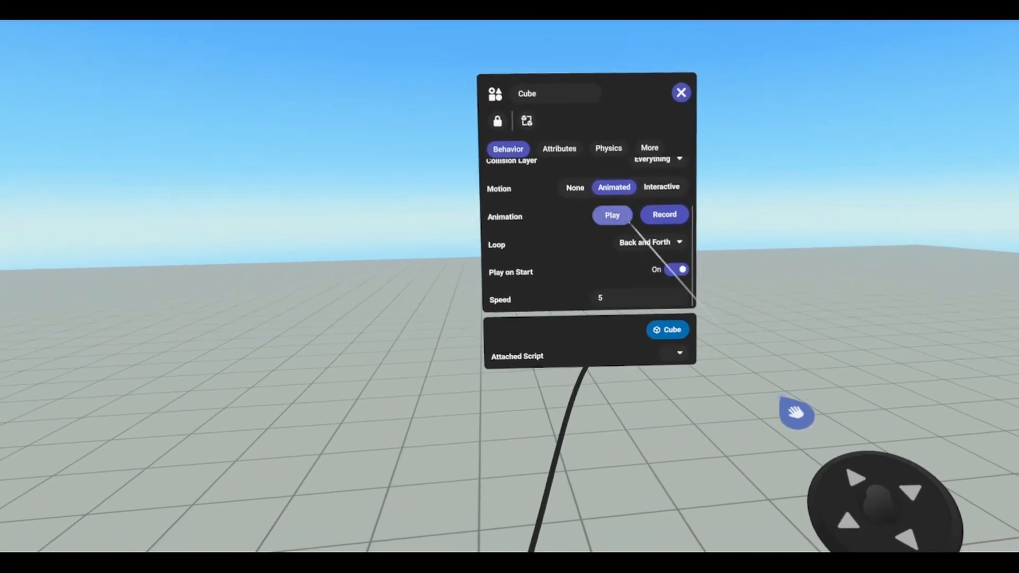
left_click(680, 269)
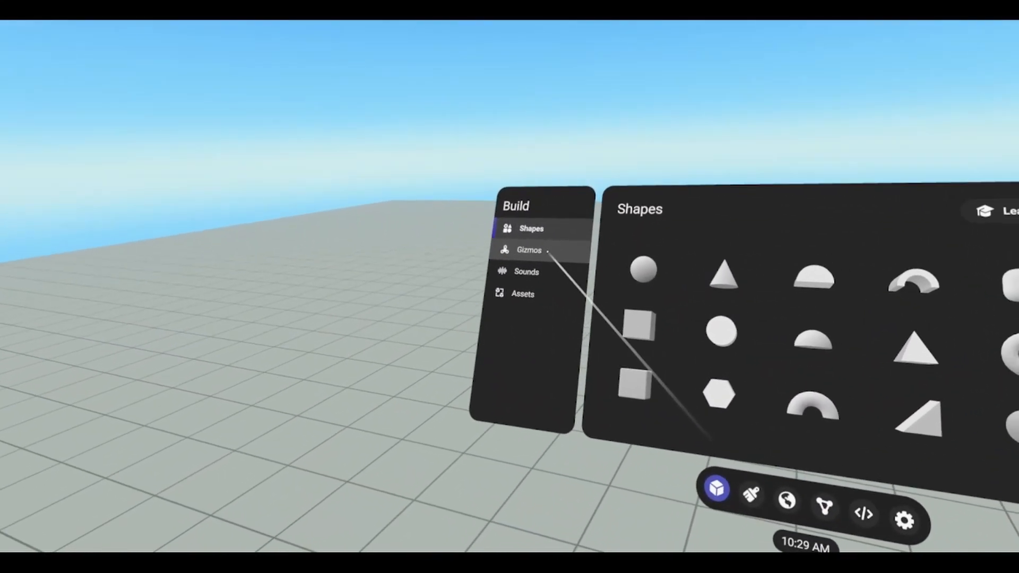
- Place a Script gizmo from the gizmos list and open Script 1 in the block editor
left_click(529, 251)
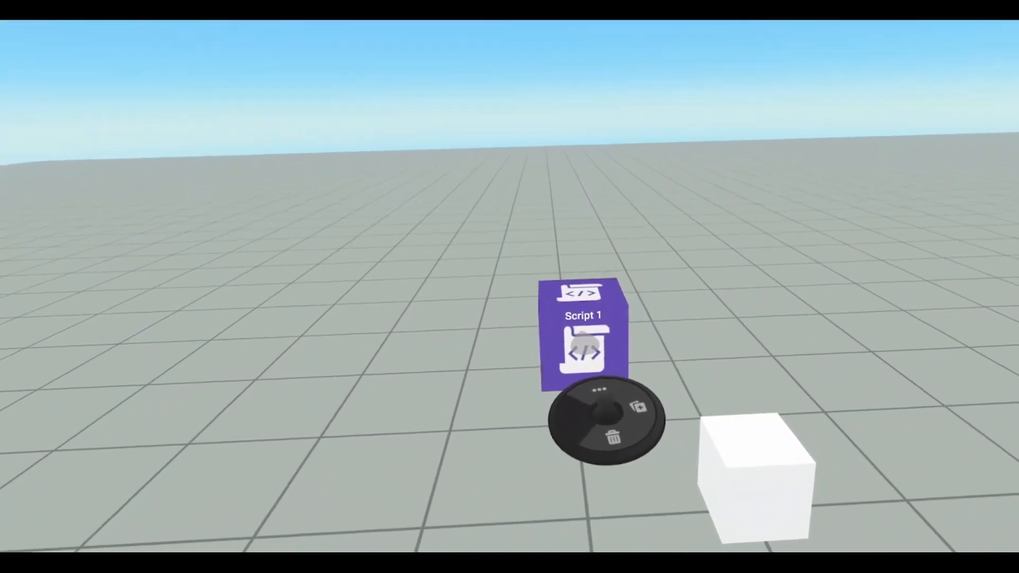
left_click(583, 338)
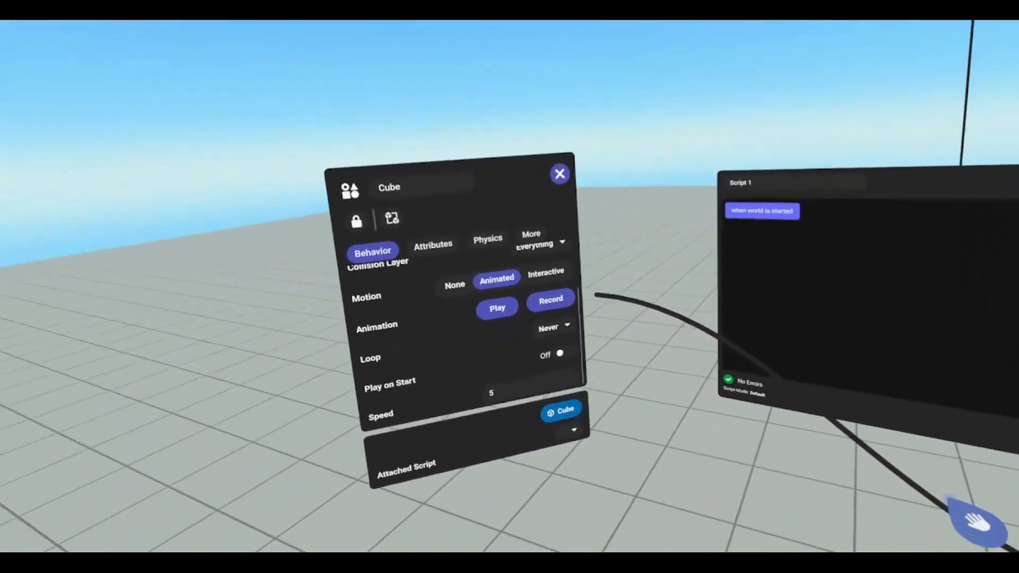
left_click(496, 308)
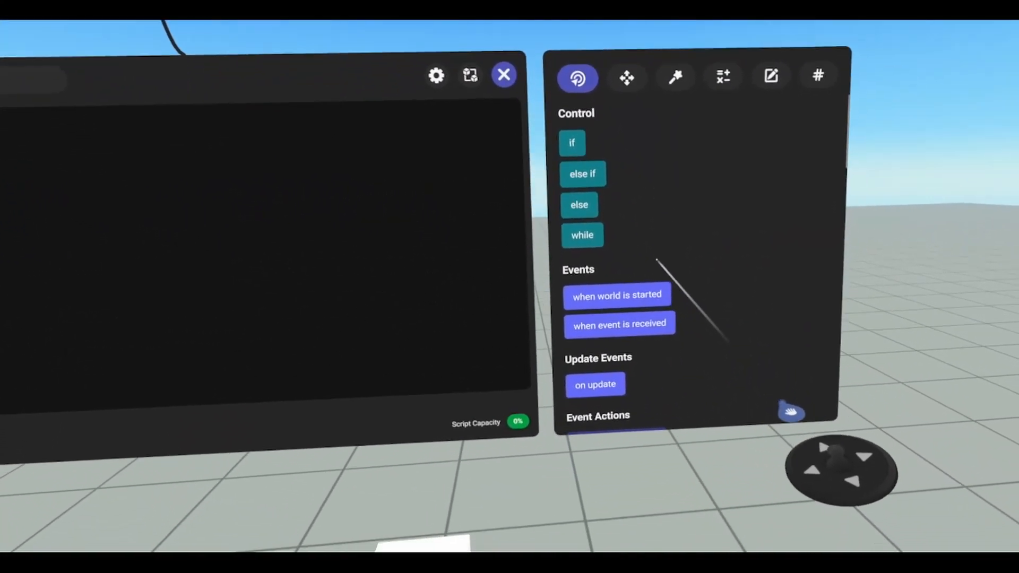
- Create a new Object variable for the cube from the Variables tab
scroll("down", 3)
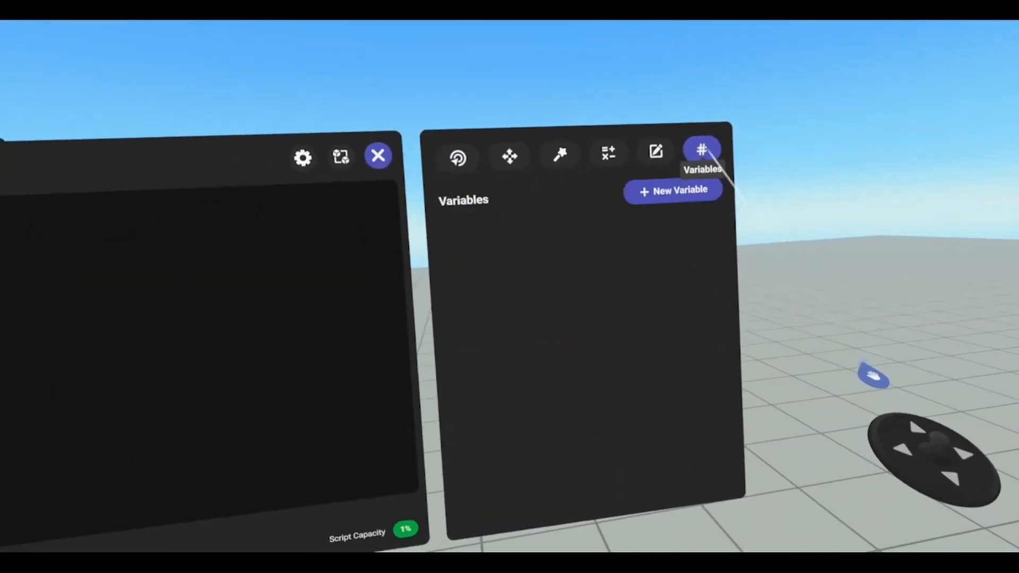
left_click(673, 190)
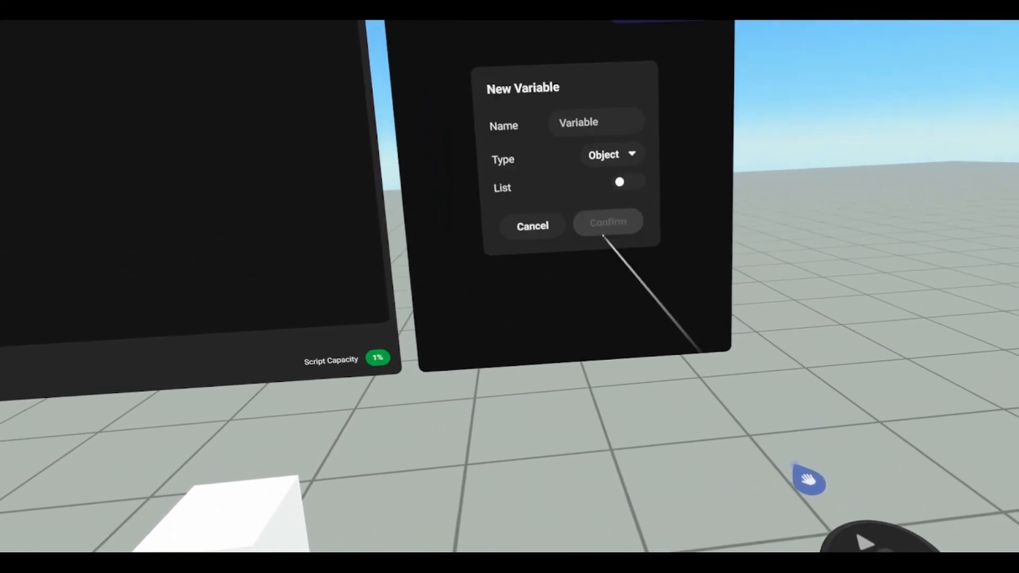
left_click(532, 227)
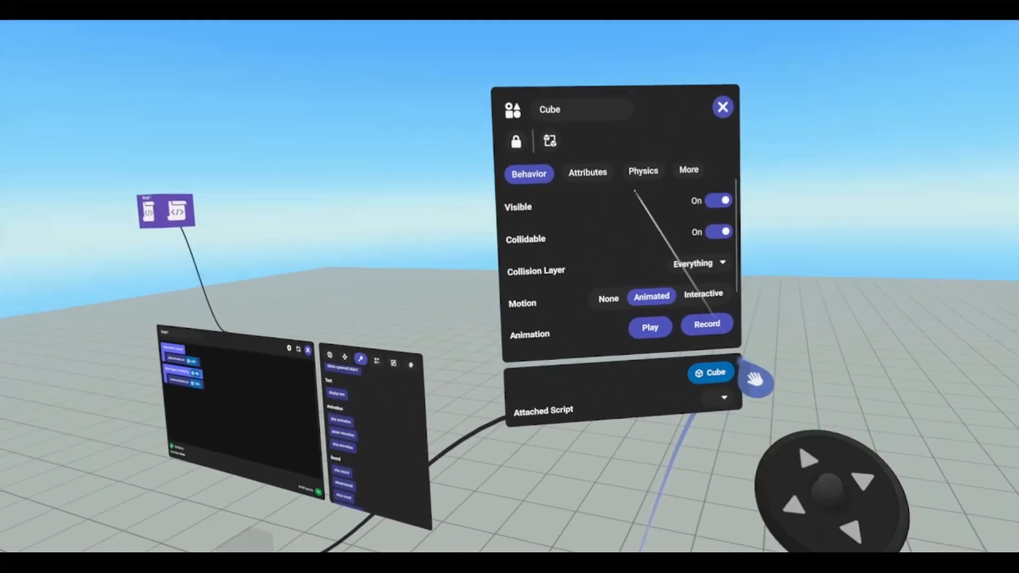
- Create event playAnim and put 'play animation on cube' inside its 'when received' handler
left_click(587, 172)
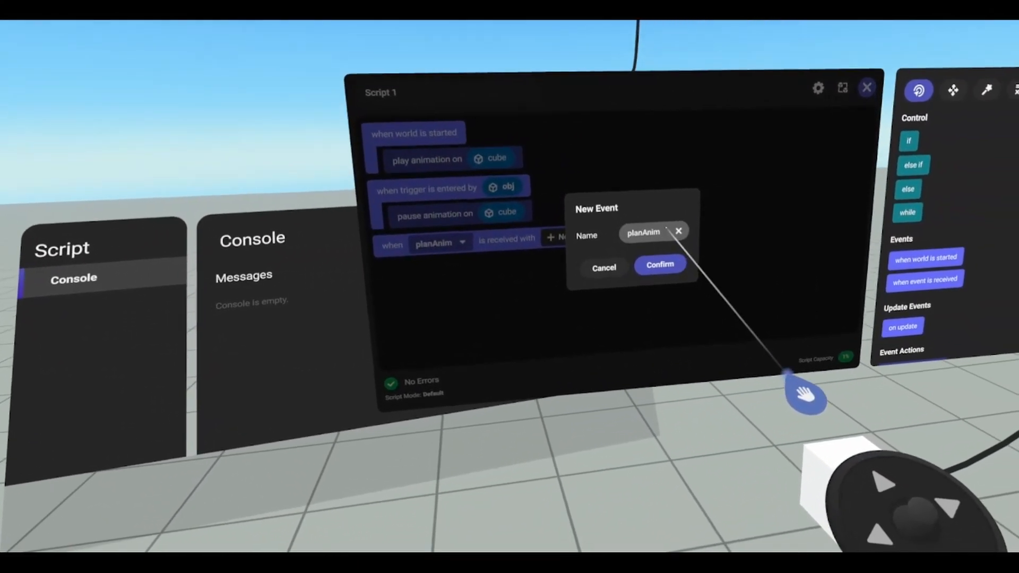
left_click(653, 233)
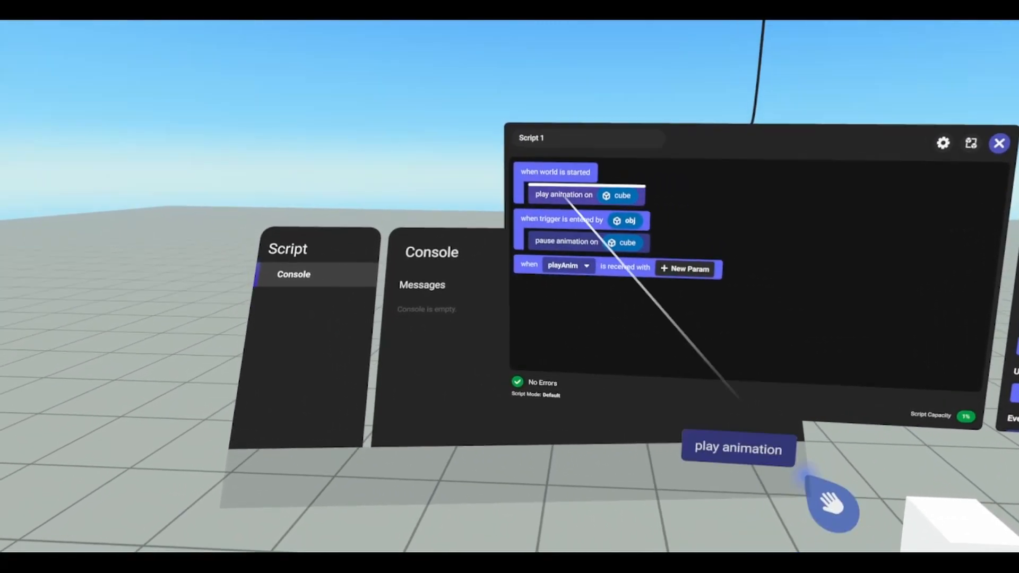
left_click_drag(738, 448, 579, 280)
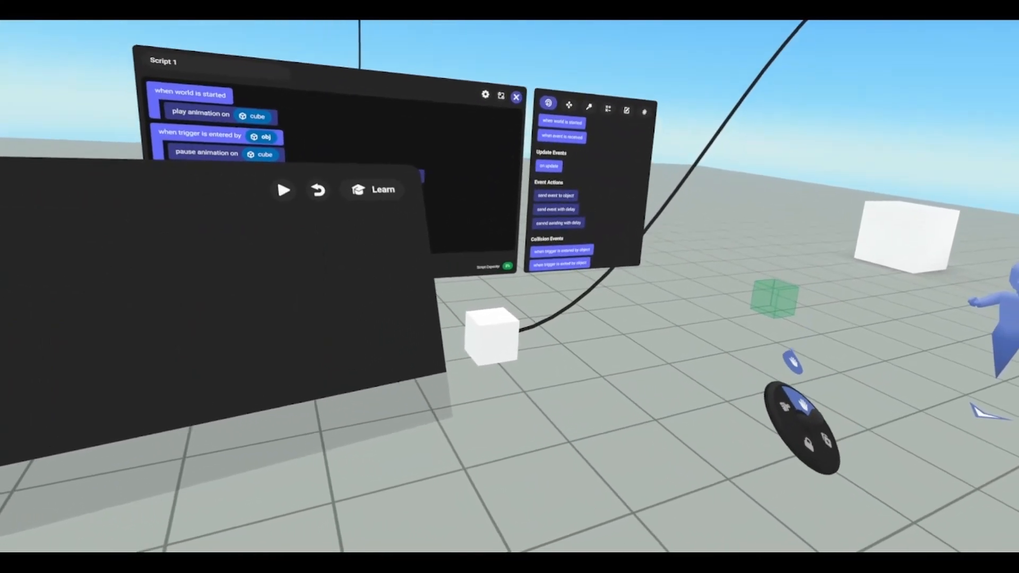
left_click(282, 190)
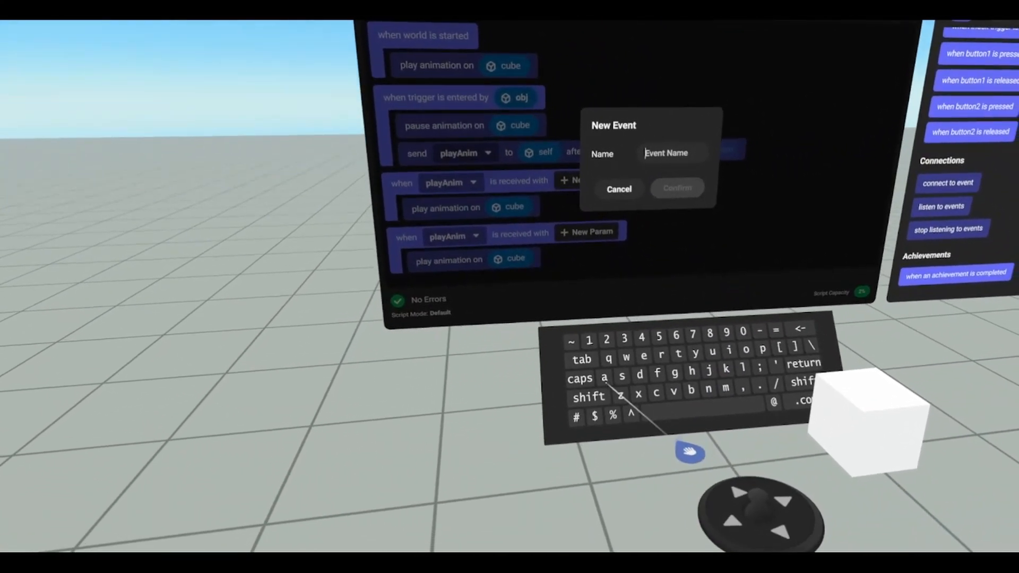
- Name the new event stopAnim, confirm it, and make its handler stop the cube's animation
type("stop")
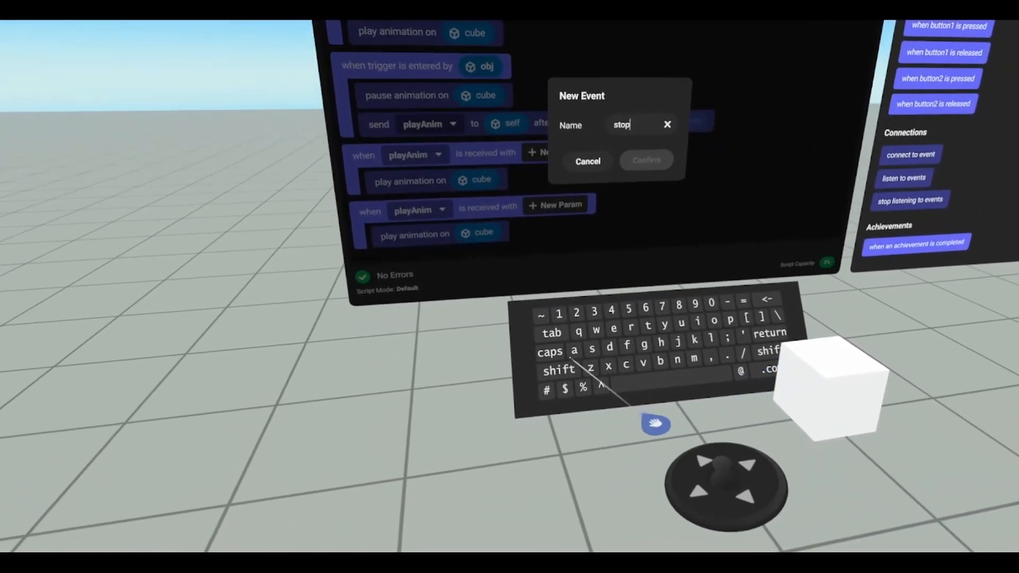
type("Ani")
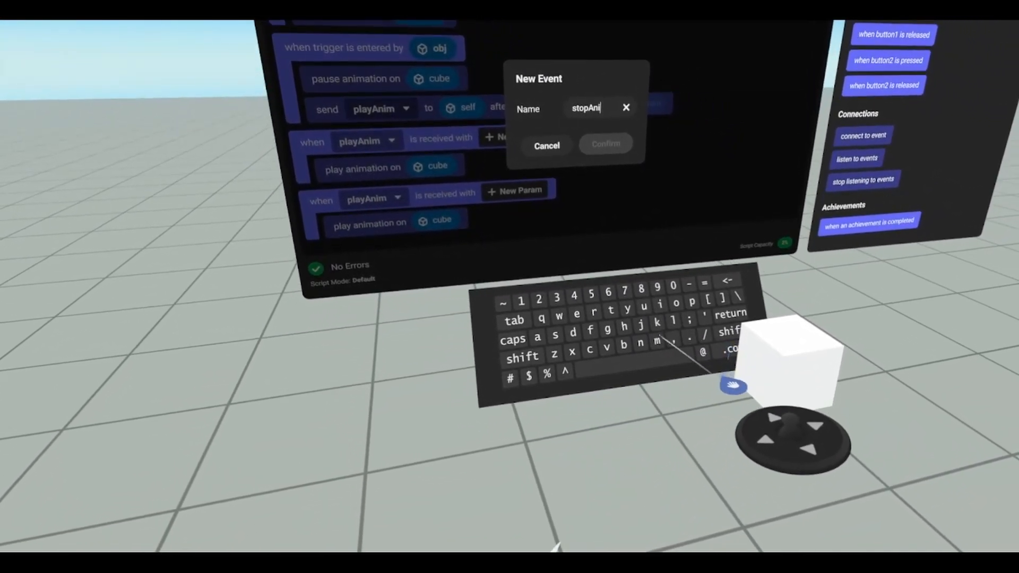
left_click(604, 143)
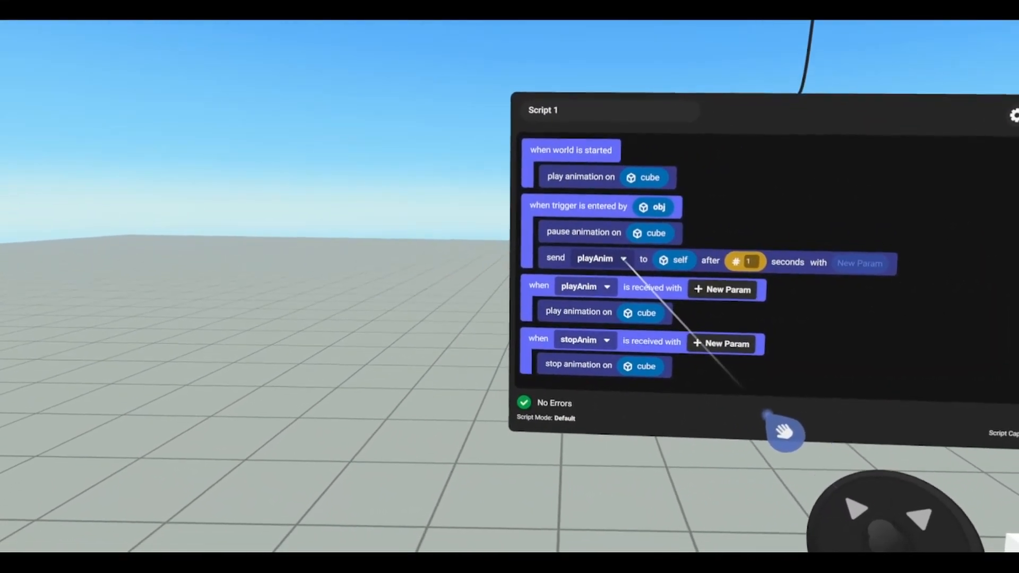
left_click(622, 258)
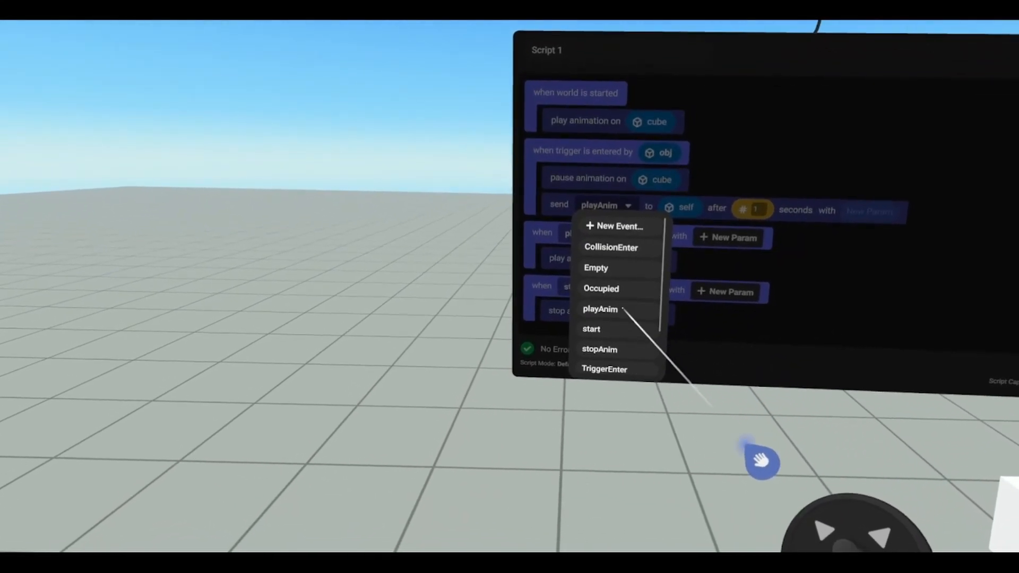